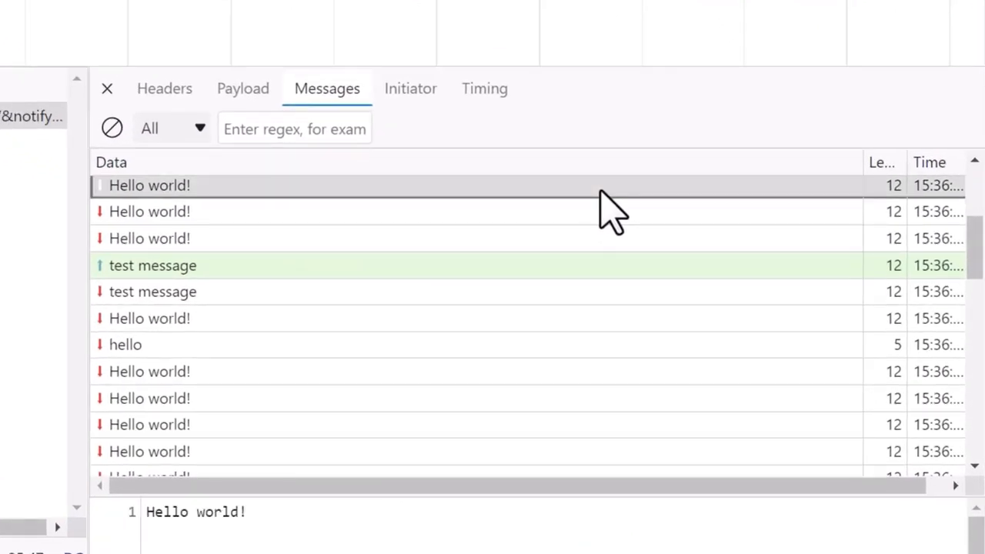
- Select the 'test message' WebSocket row so its full data shows in the preview pane
{"action": "left_click", "coordinate": [152, 264]}
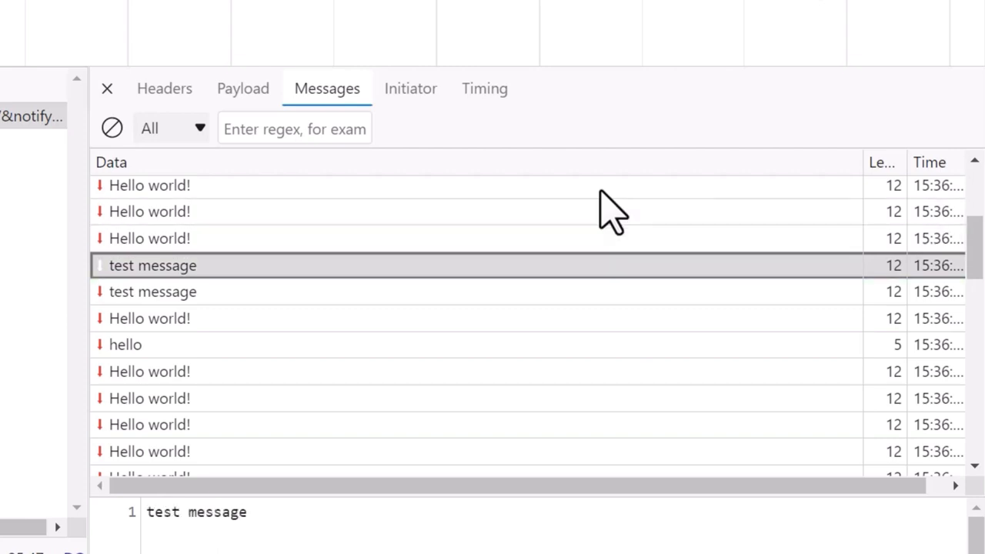
{"action": "left_click", "coordinate": [149, 317]}
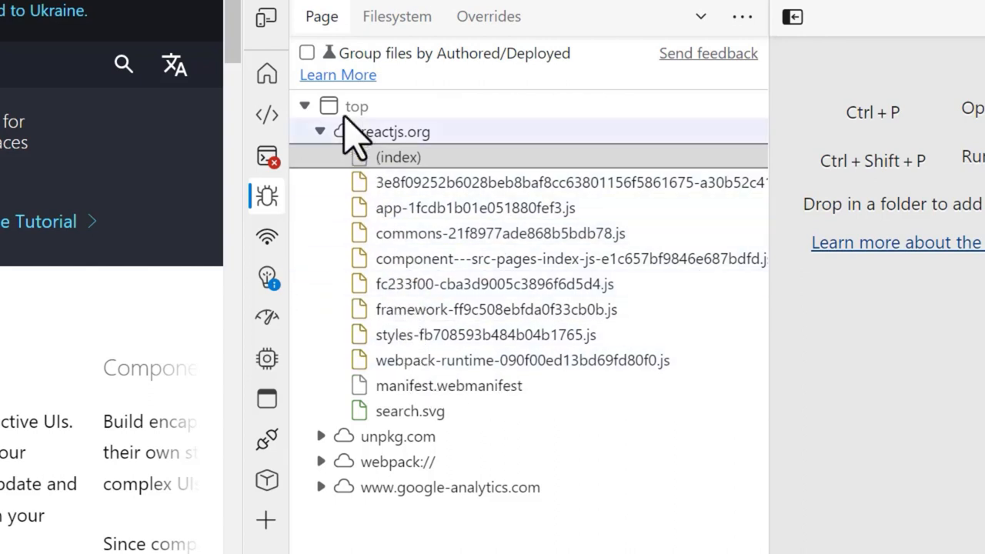
- Enable 'Group files by Authored/Deployed' in the Sources Page tree
{"action": "left_click", "coordinate": [307, 52]}
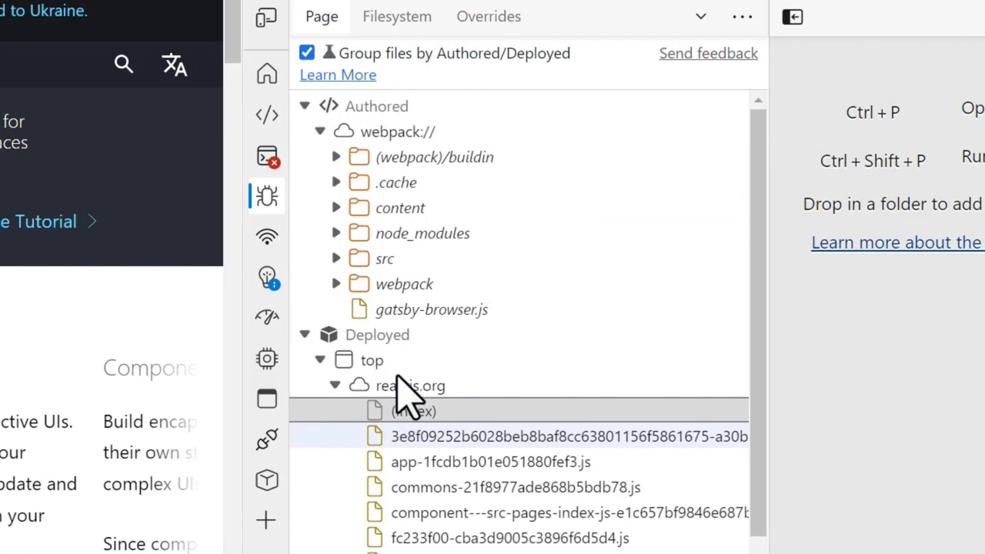
{"action": "left_click", "coordinate": [304, 334]}
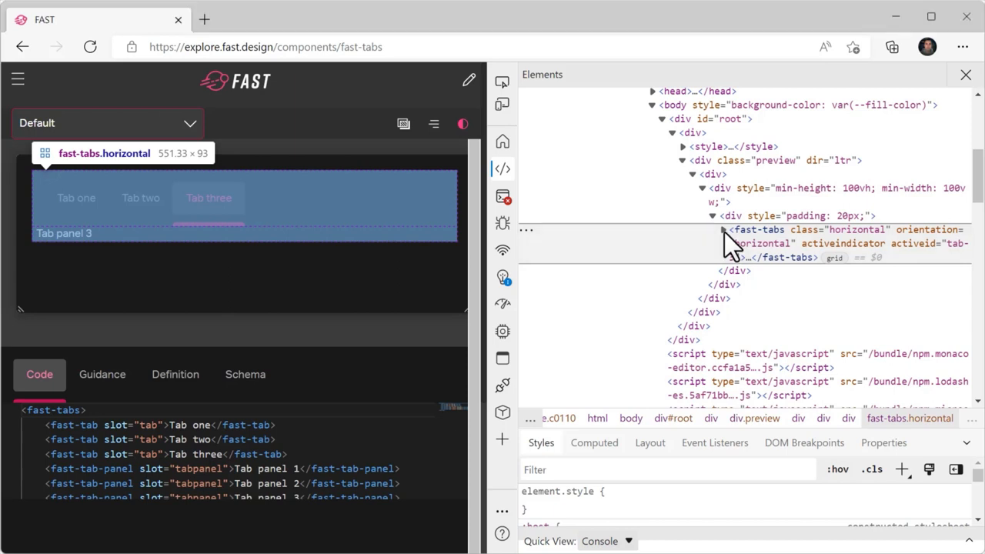
- Expand fast-tabs and its shadow-root tab slot to reveal the three slotted fast-tab elements
{"action": "left_click", "coordinate": [723, 229]}
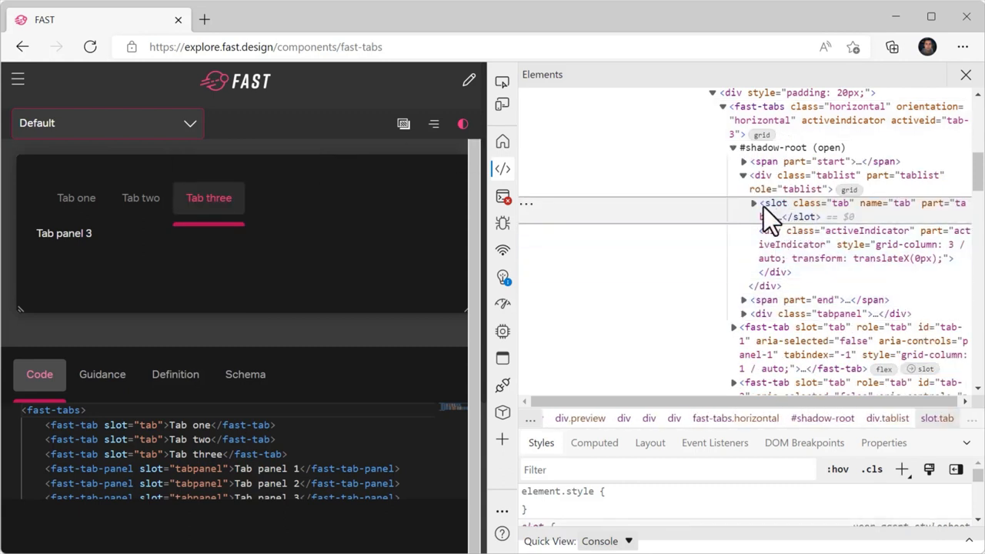
{"action": "left_click", "coordinate": [753, 203]}
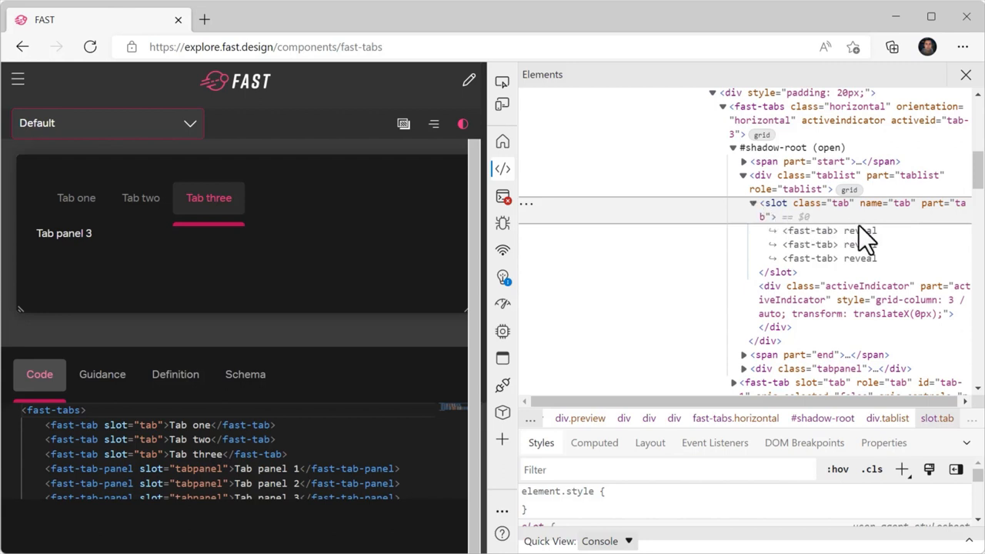
{"action": "mouse_move", "coordinate": [865, 269]}
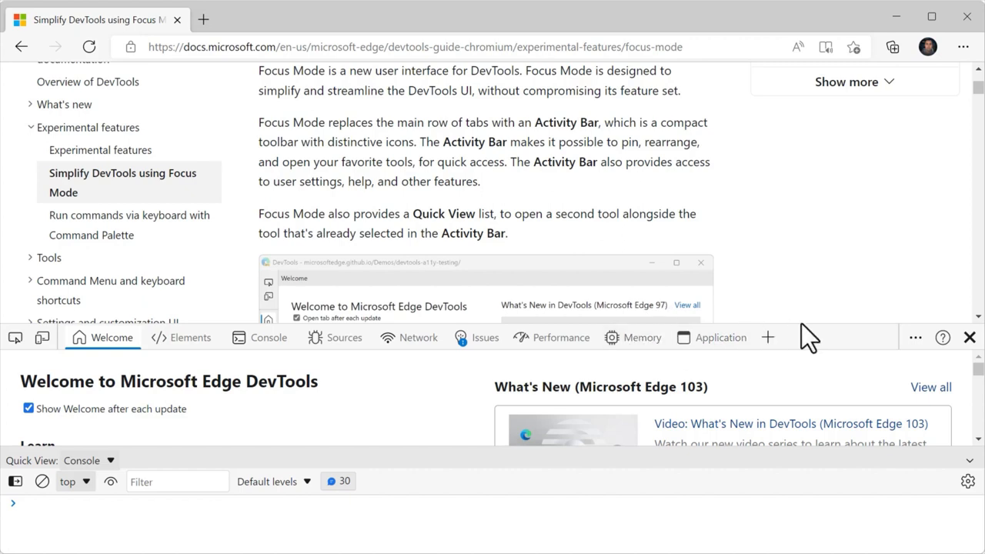
- Choose Left side for the Activity Bar location under Customize
{"action": "left_click", "coordinate": [914, 337]}
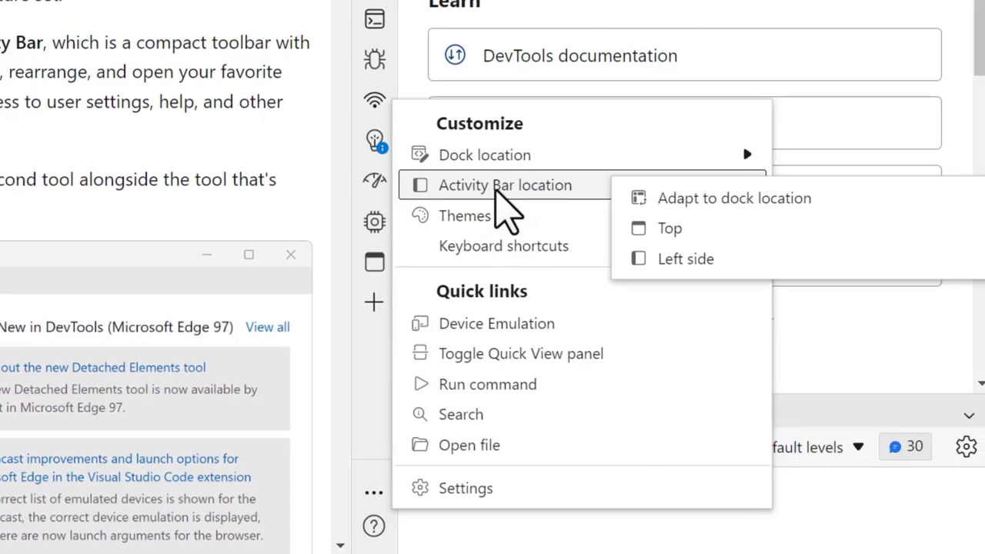
{"action": "mouse_move", "coordinate": [685, 259]}
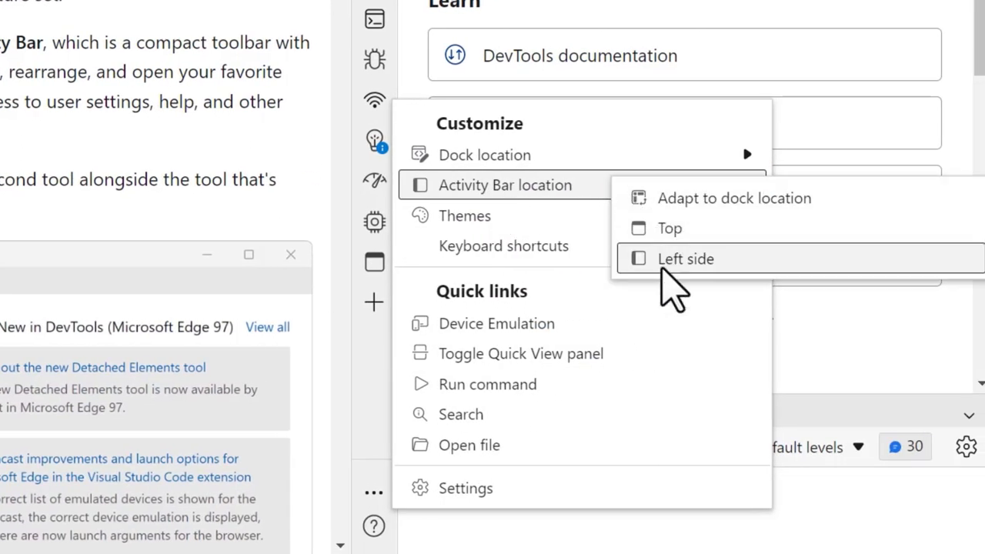